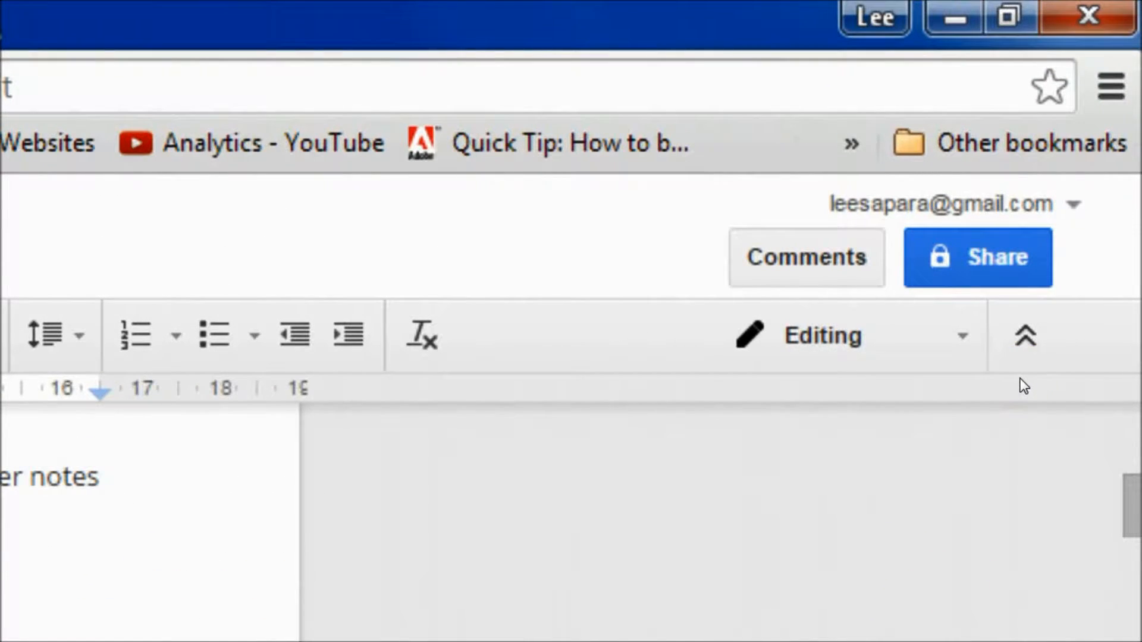
mouse_move(991, 259)
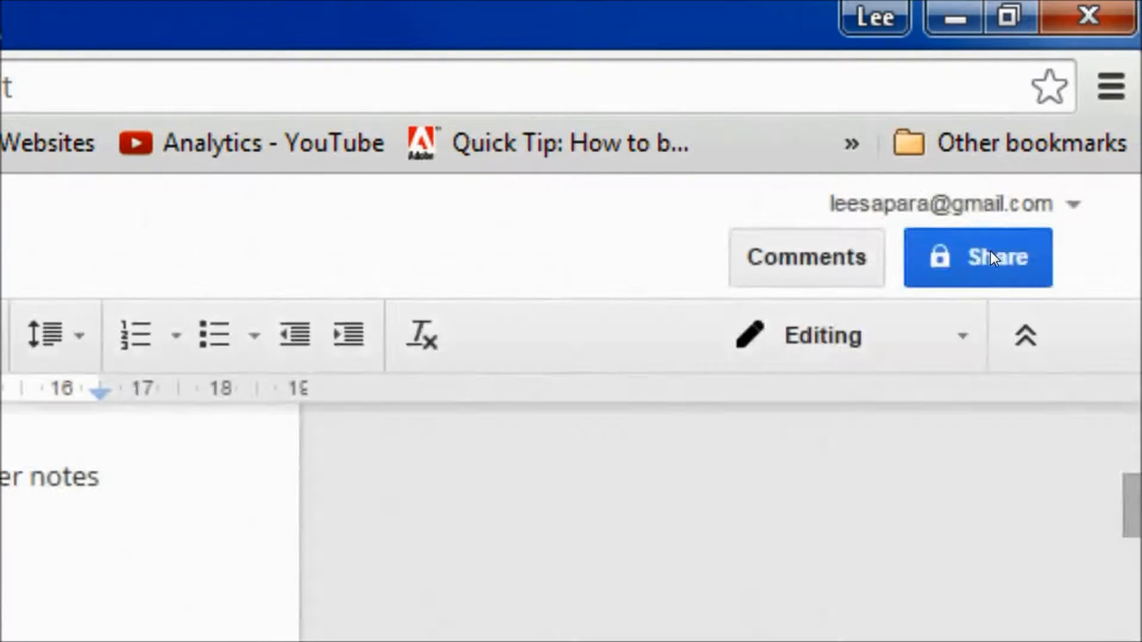
left_click(977, 257)
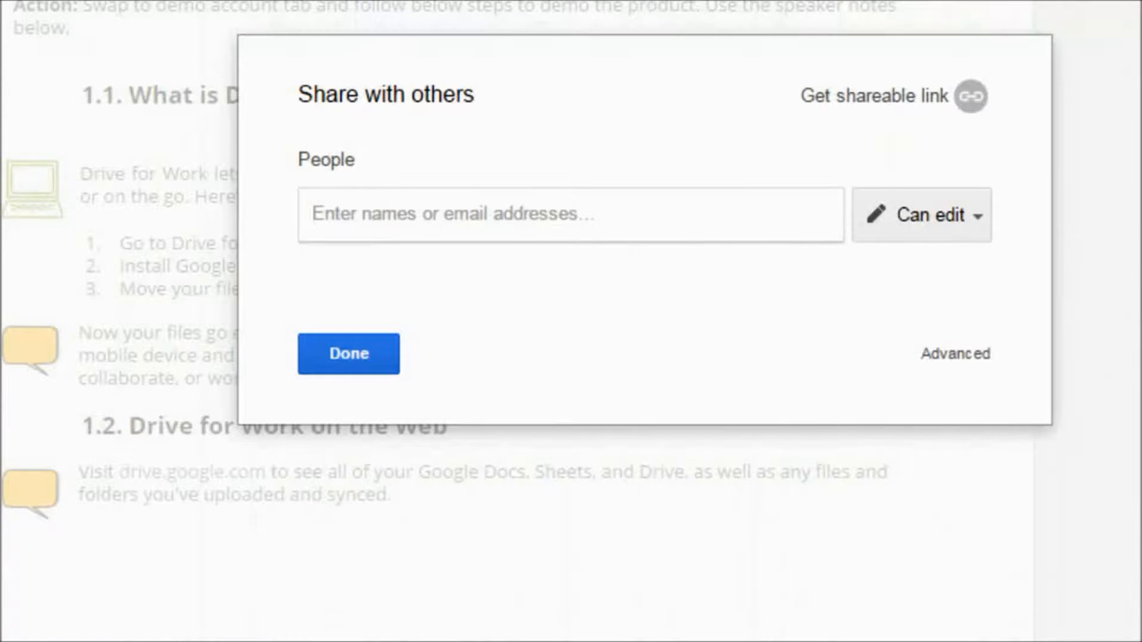
mouse_move(955, 364)
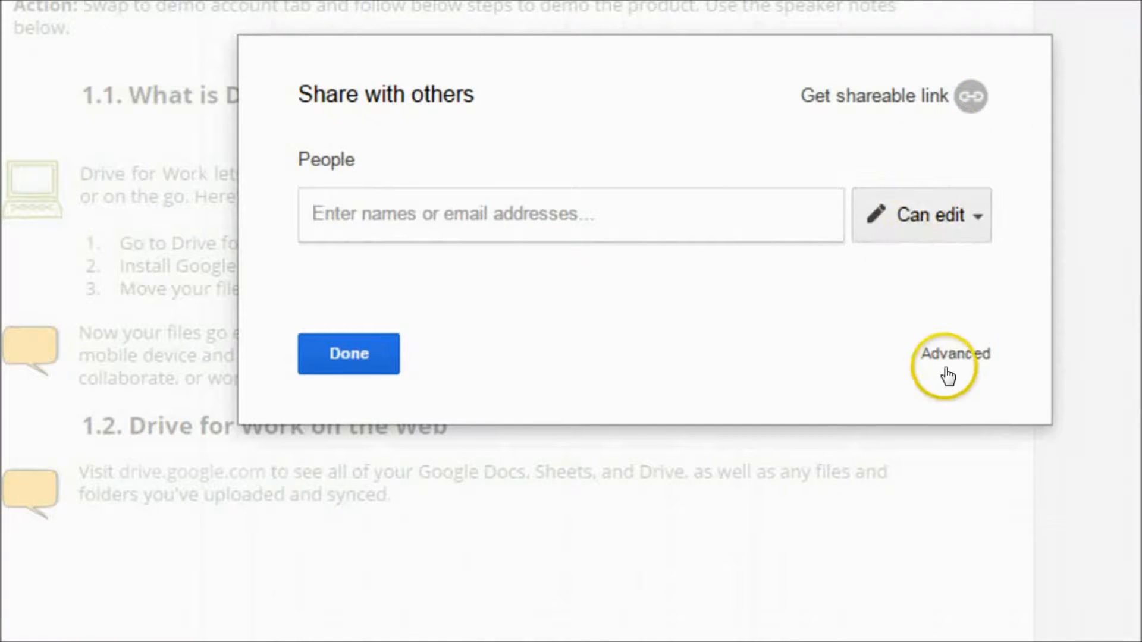
mouse_move(612, 230)
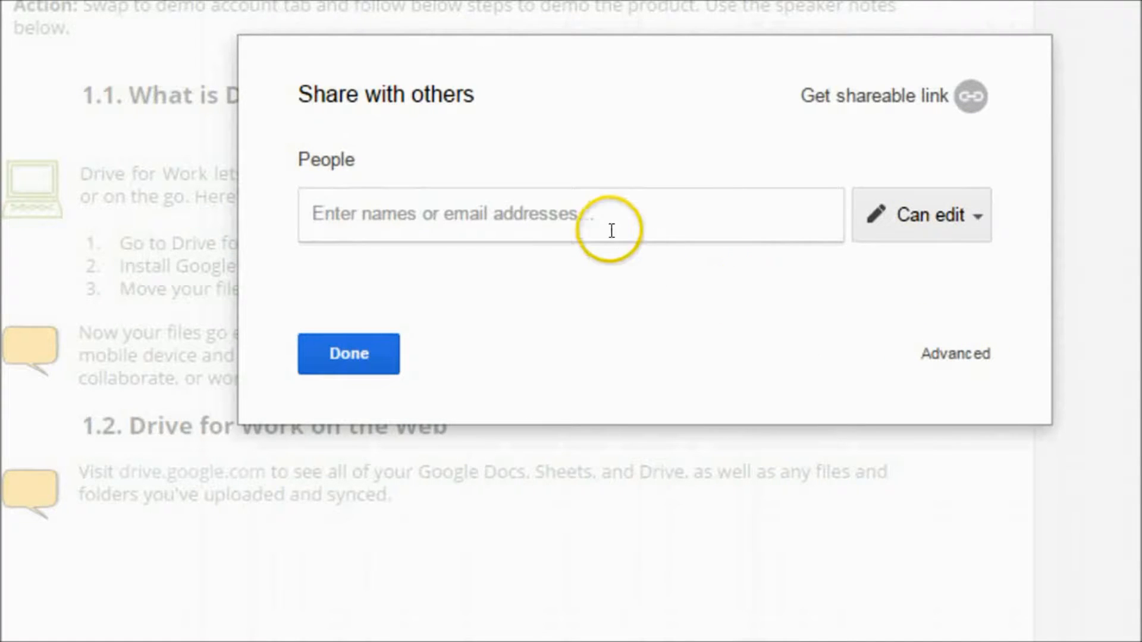
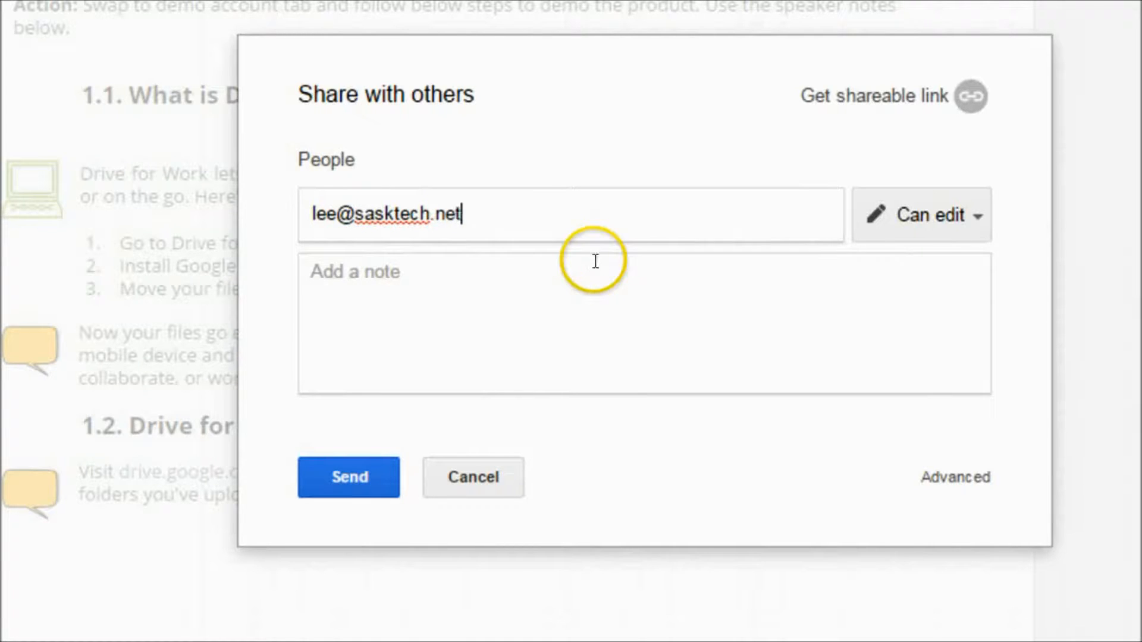
left_click(932, 214)
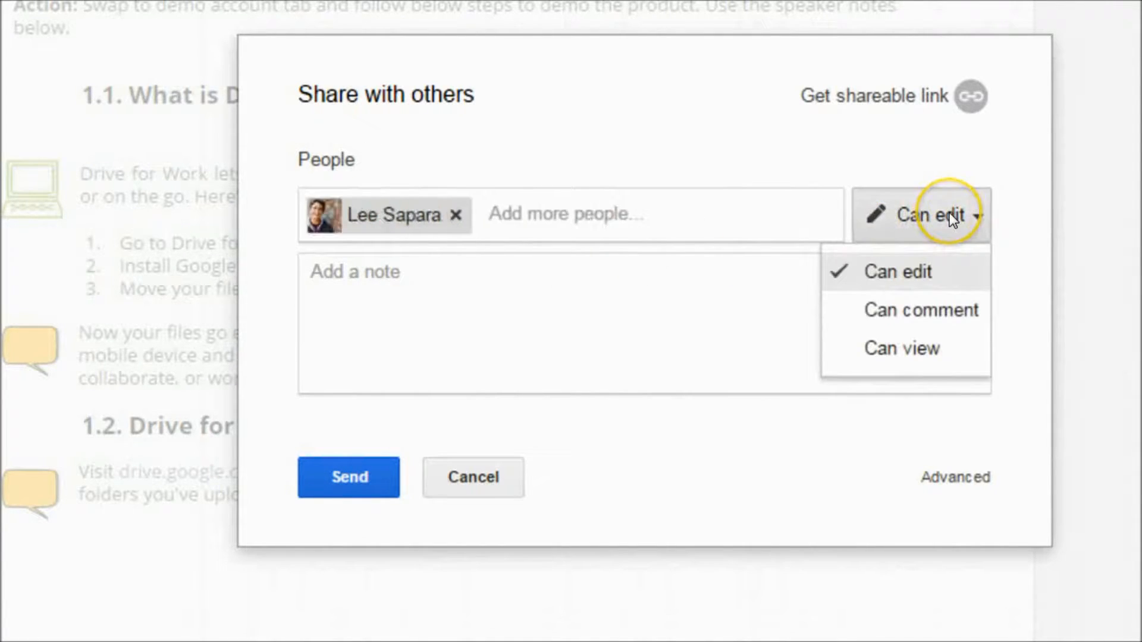
mouse_move(951, 221)
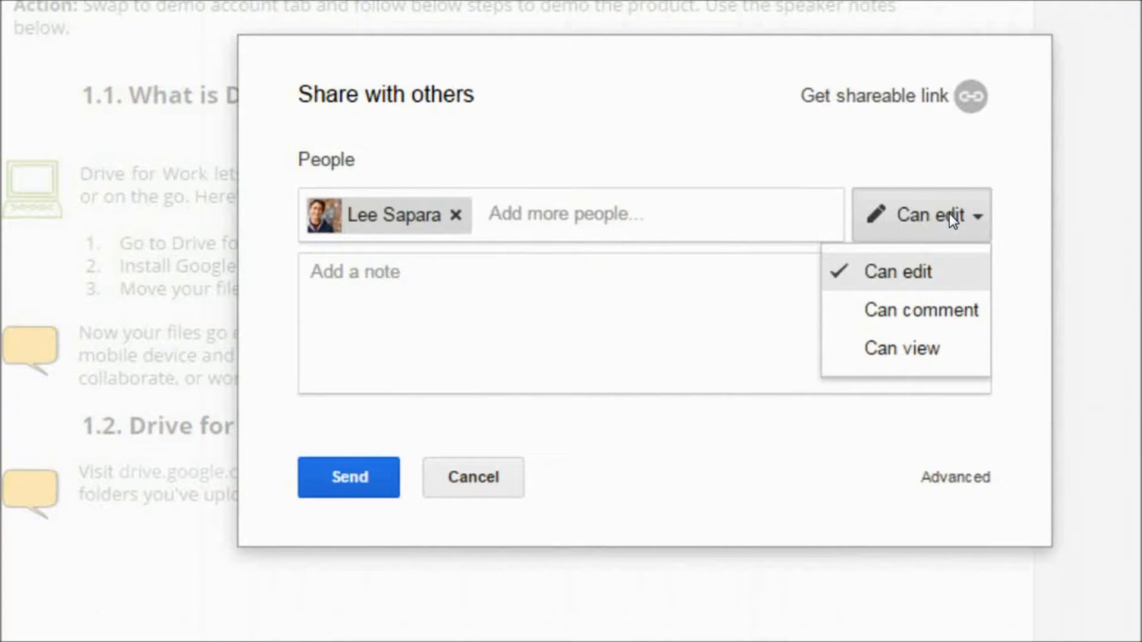
left_click(919, 309)
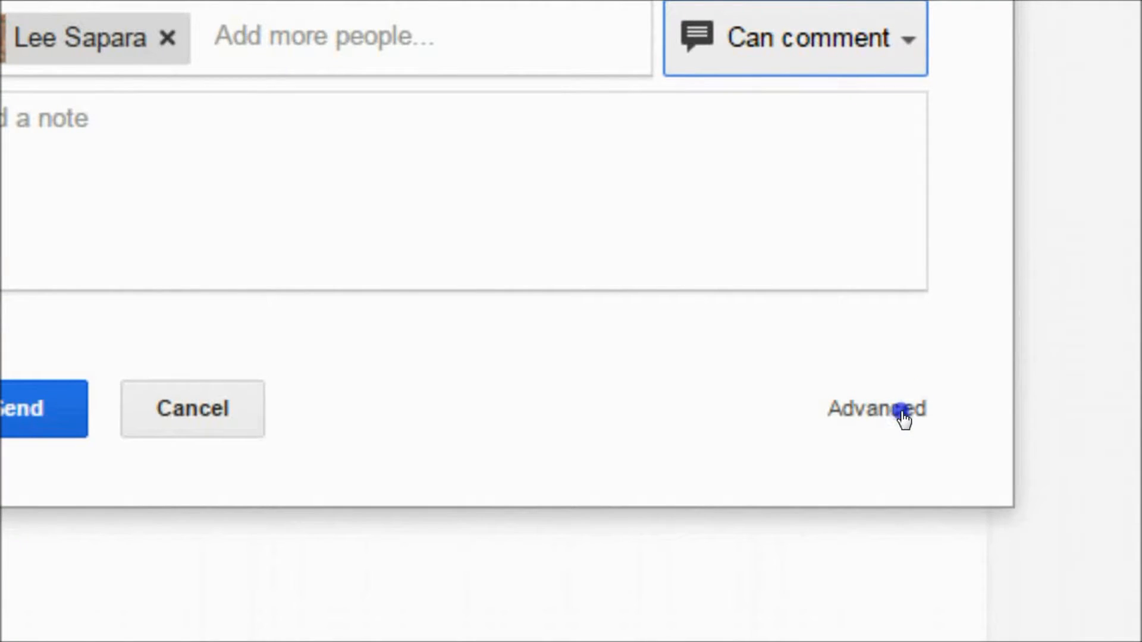
- Add the message 'Lab 1 Assignment' to the invitation in the advanced sharing settings
left_click(876, 408)
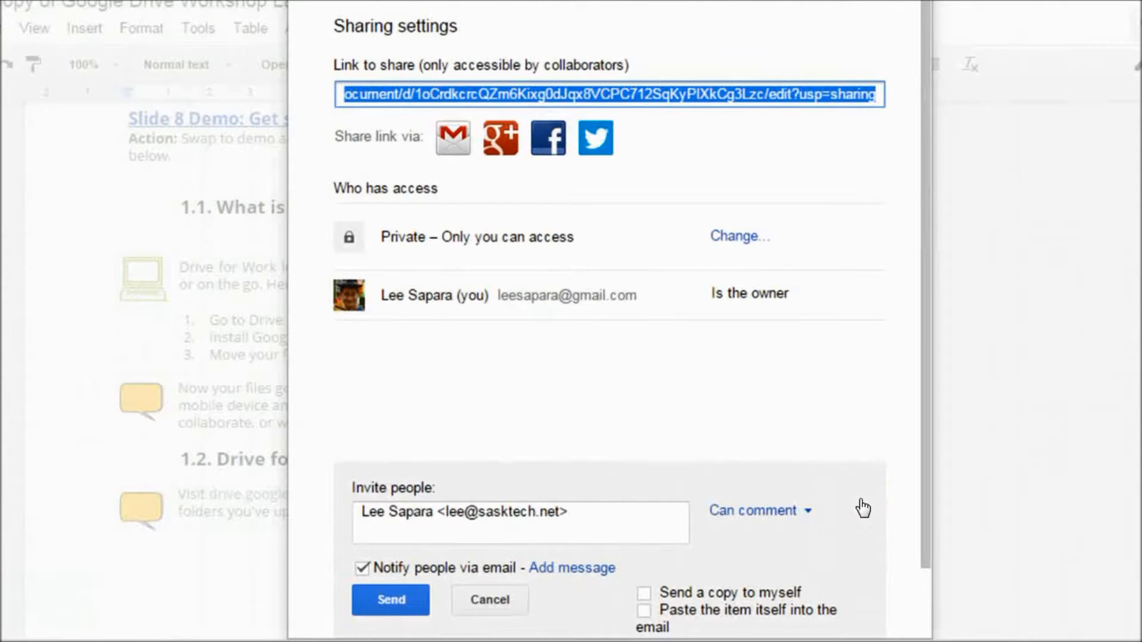
mouse_move(863, 504)
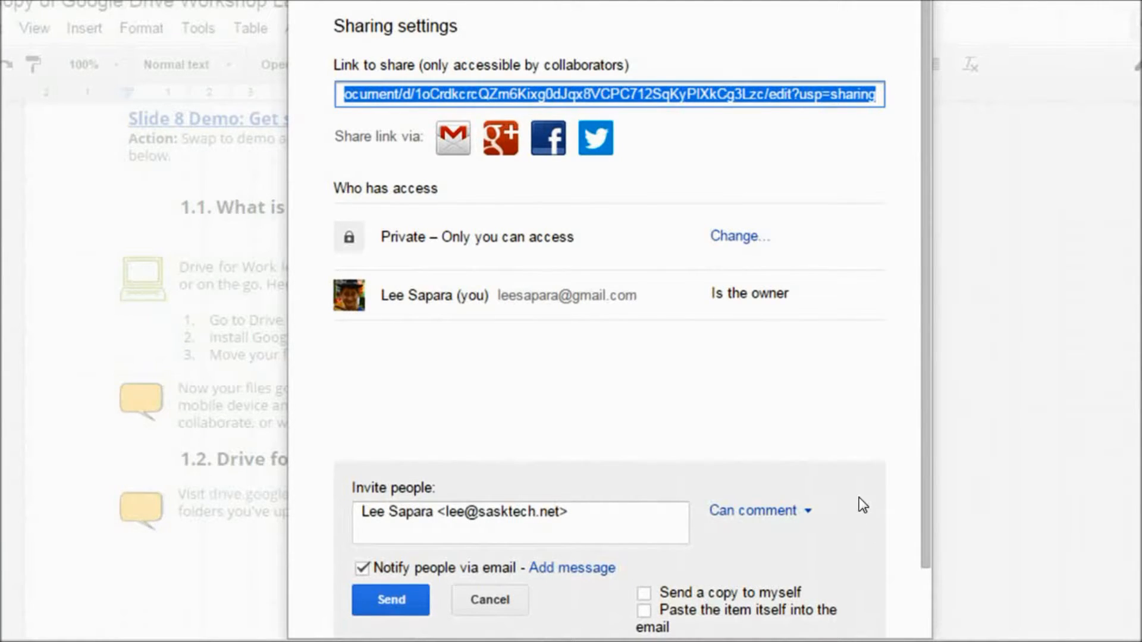
scroll("down", 3)
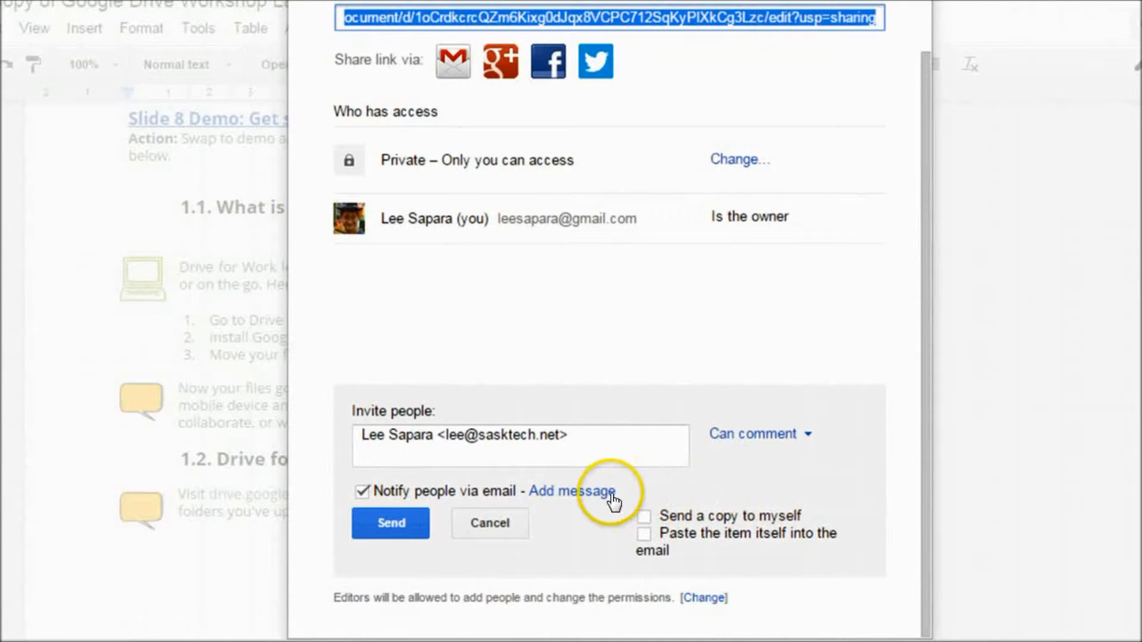
left_click(572, 490)
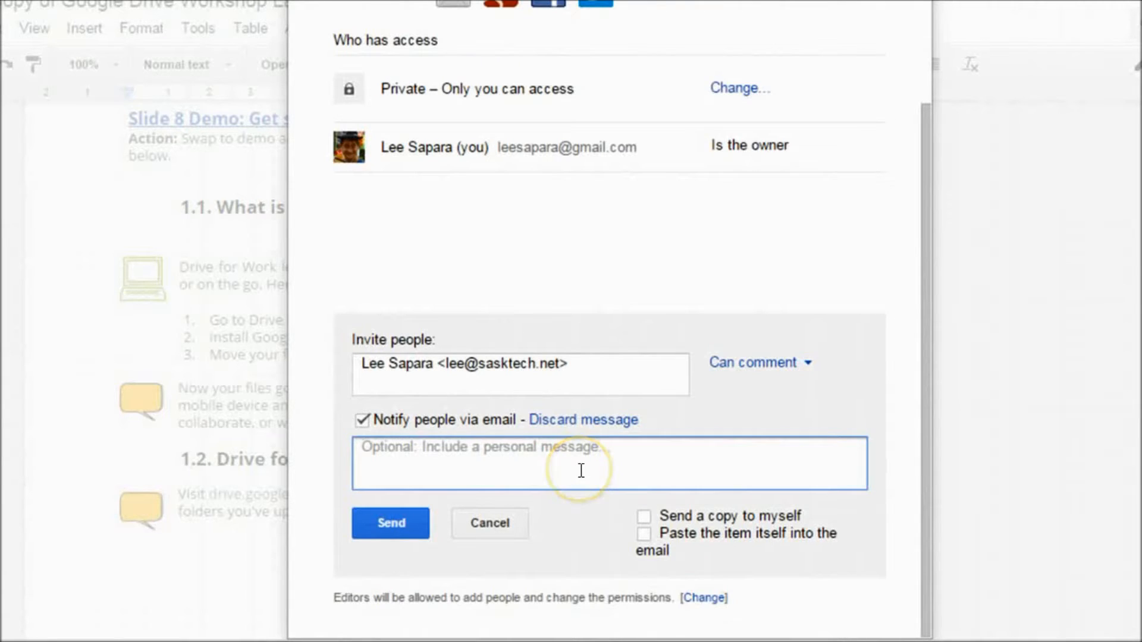
type("Lab 1 A")
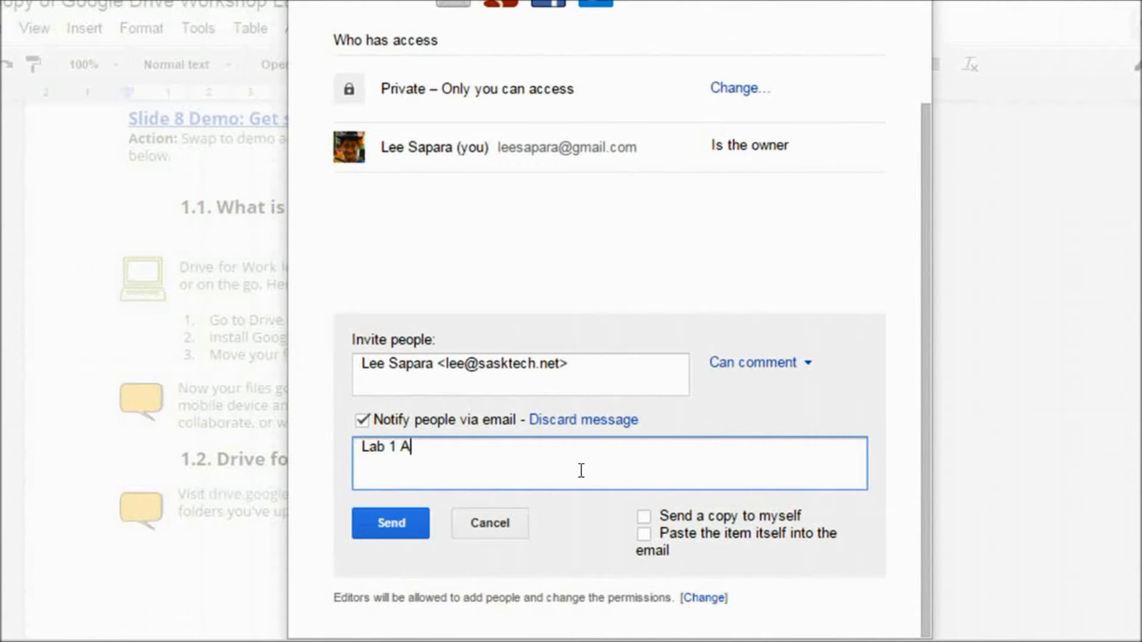
type("ssign")
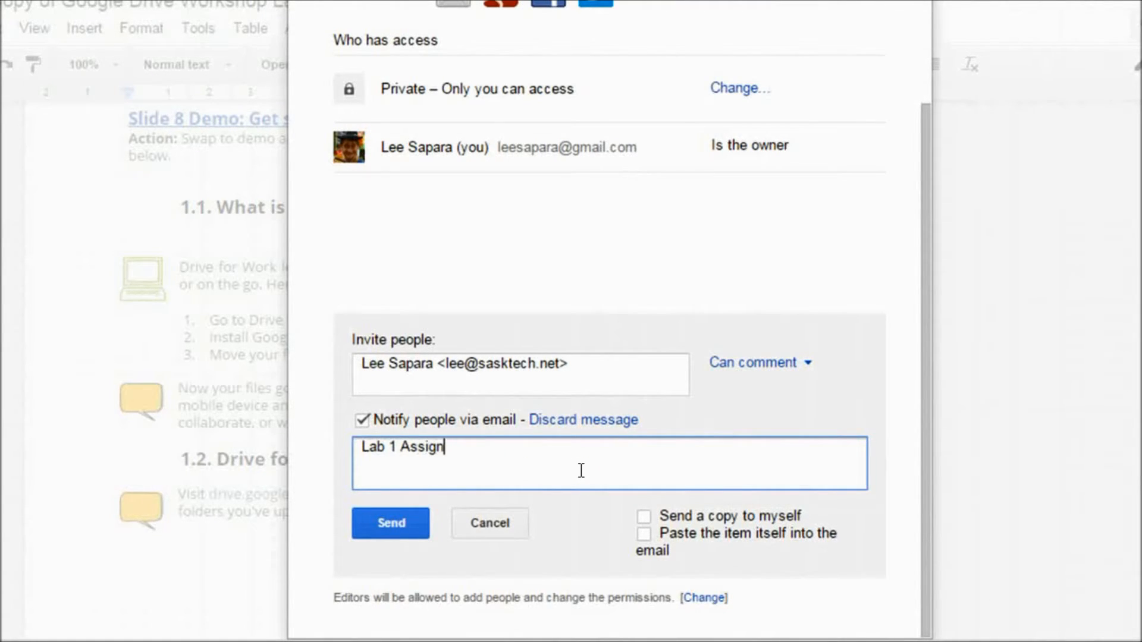
type("ment")
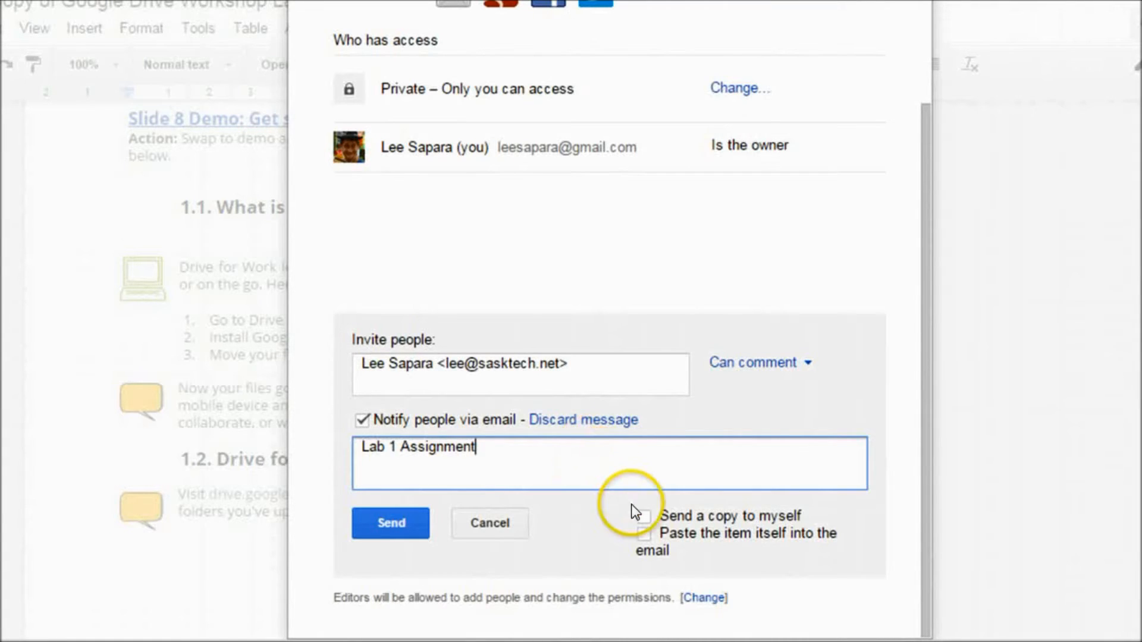
- Send the invitation with a copy to yourself and close the sharing settings
left_click(643, 513)
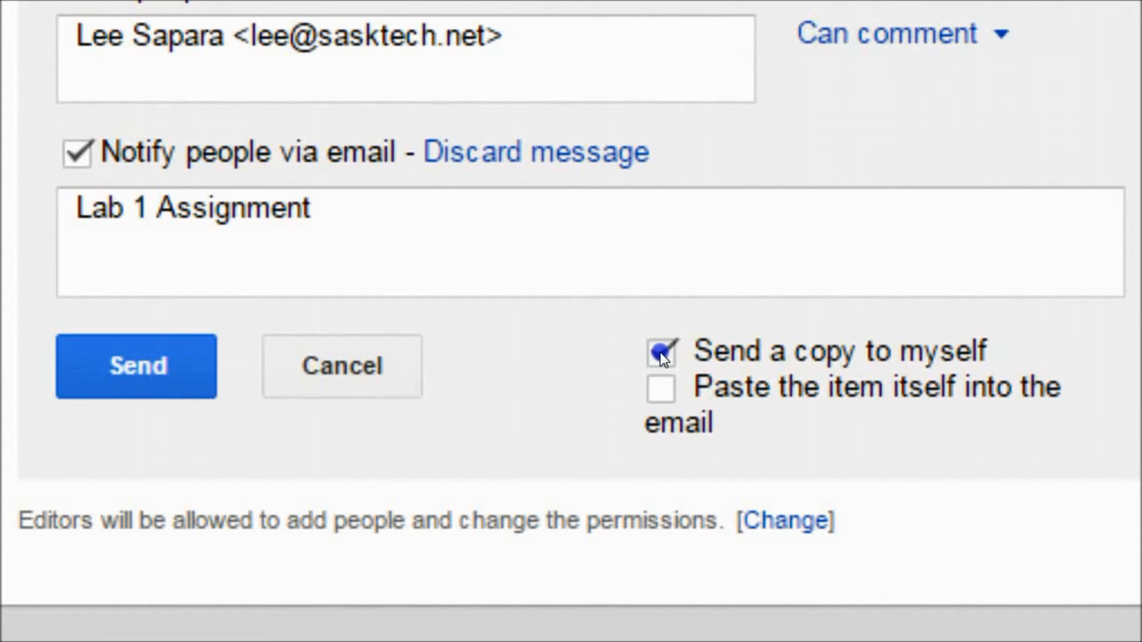
left_click(136, 366)
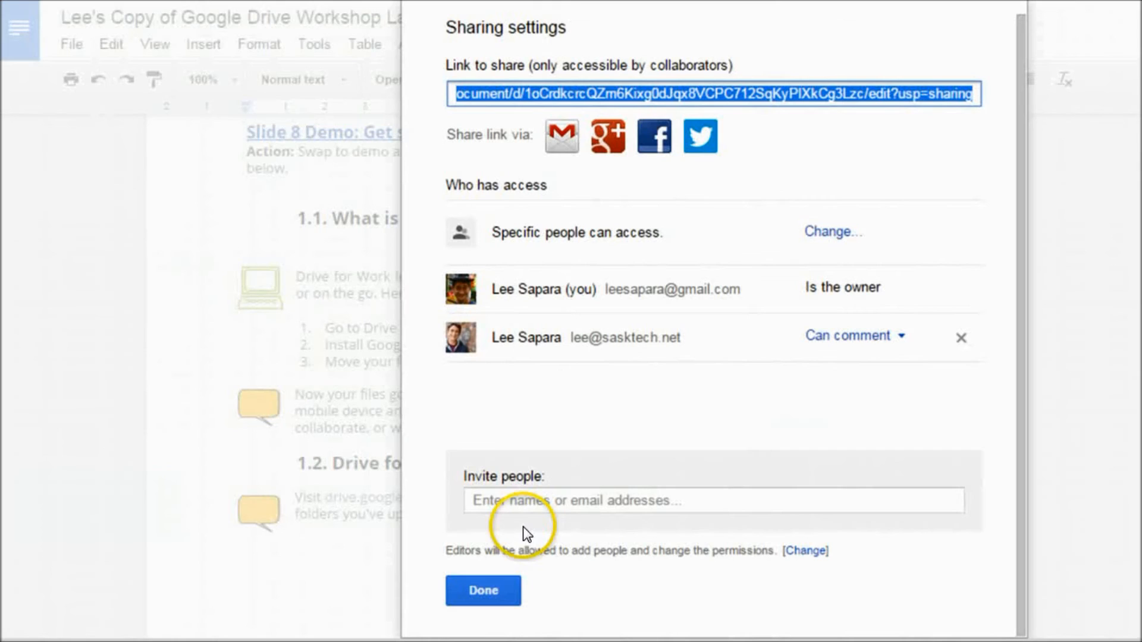
left_click(482, 590)
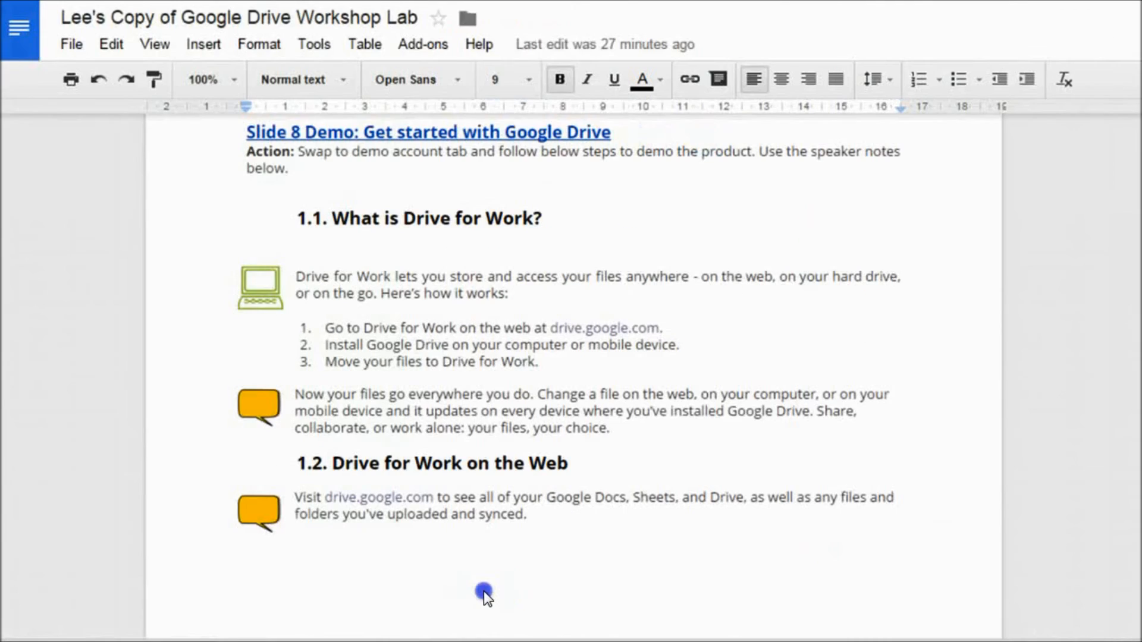